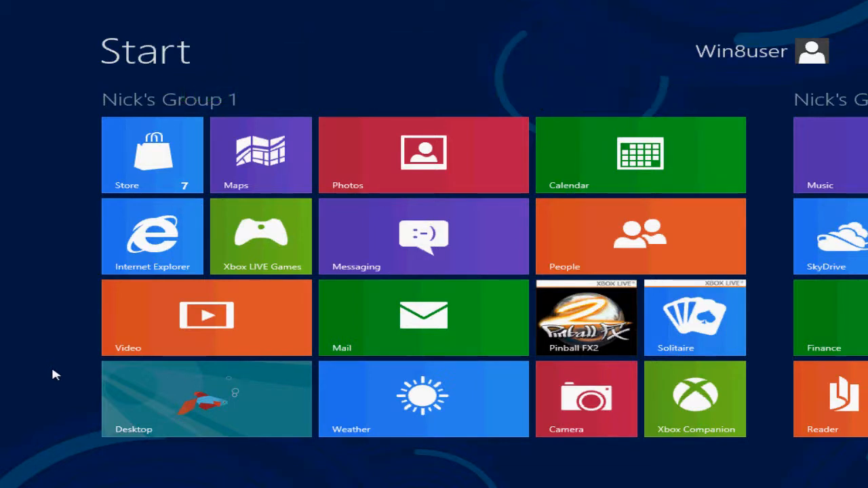
mouse_move(36, 364)
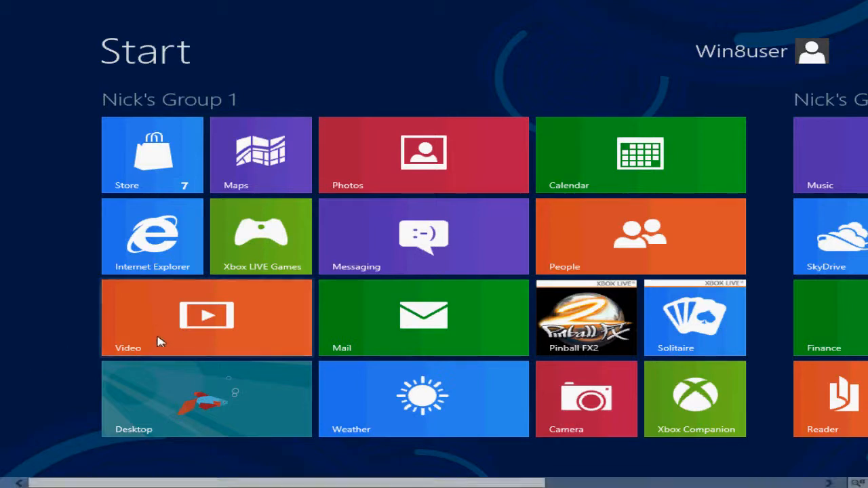
mouse_move(813, 311)
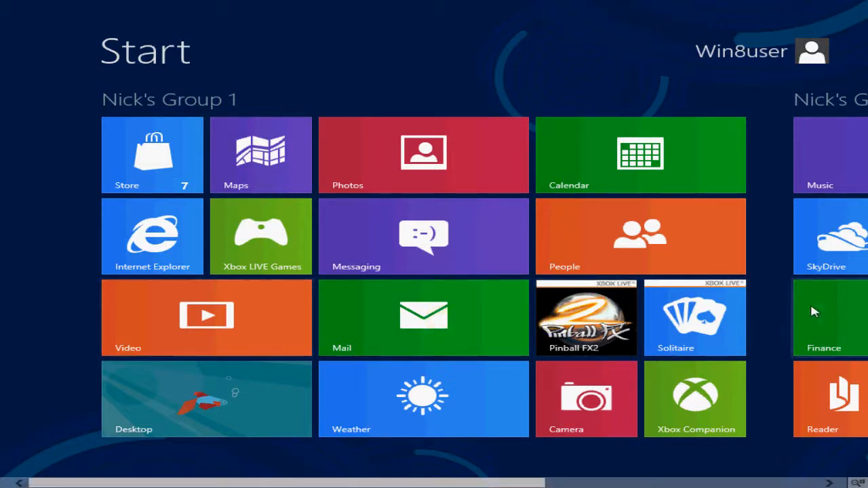
Step: Scroll through both Start screen tile groups and return to Group 1
scroll("right", 3)
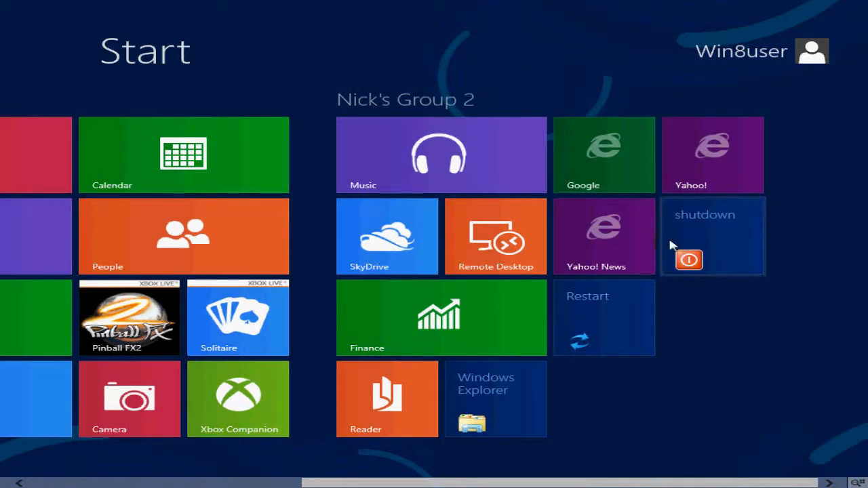
scroll("left", 3)
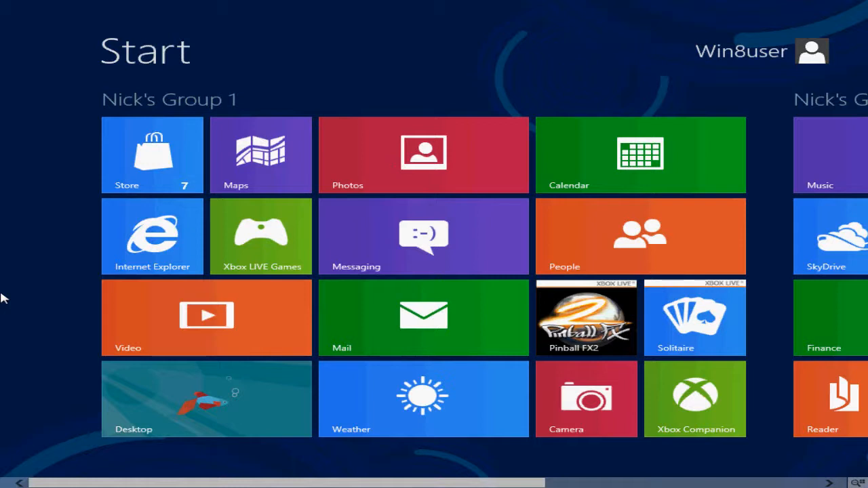
mouse_move(23, 342)
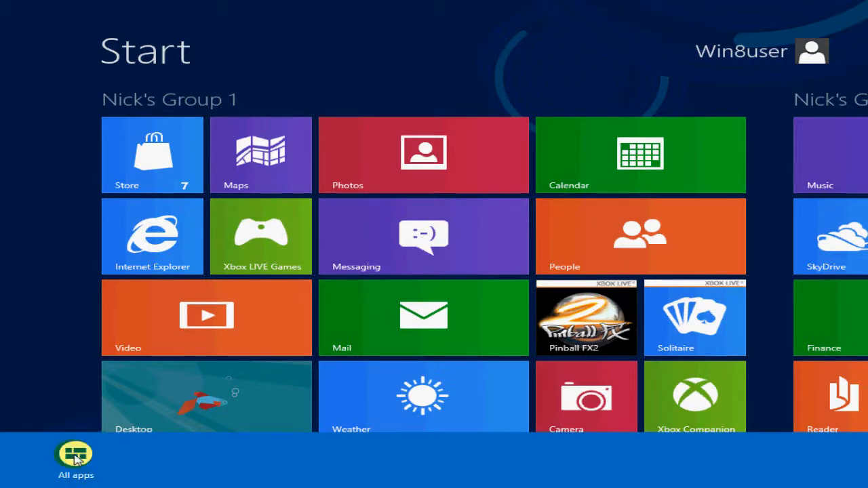
left_click(75, 454)
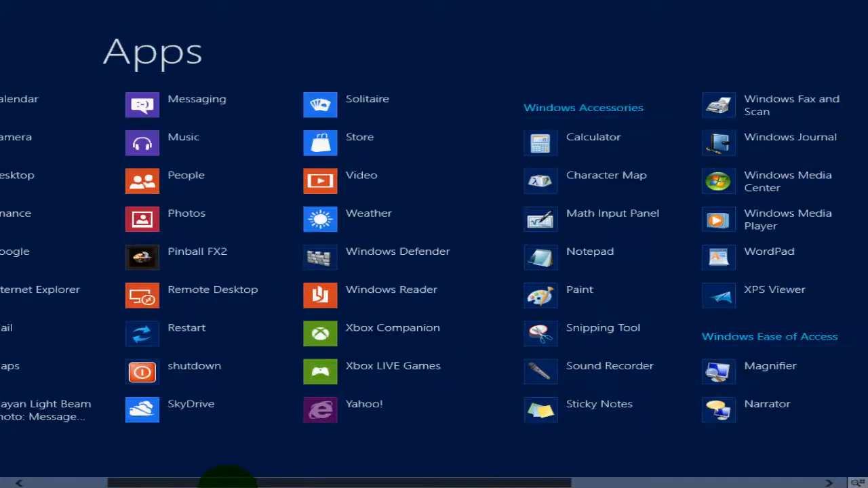
scroll("right", 3)
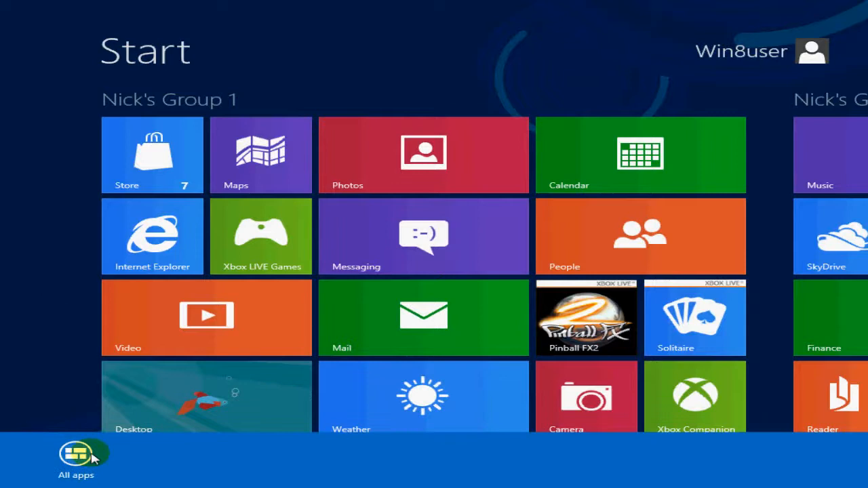
Step: Search All apps for 'note', listing Notepad and Sticky Notes
left_click(76, 454)
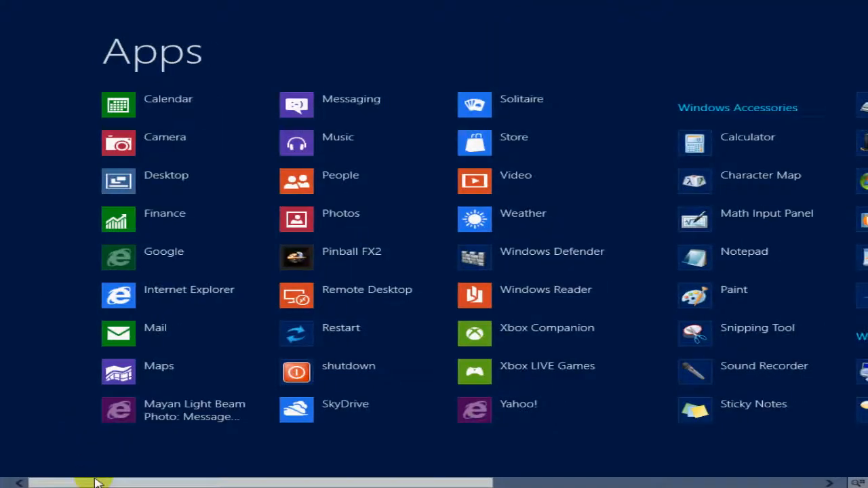
scroll("right", 3)
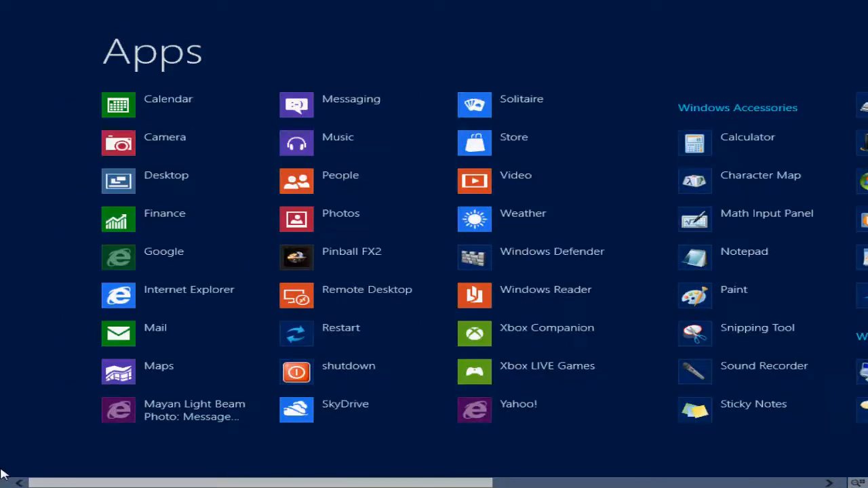
mouse_move(10, 464)
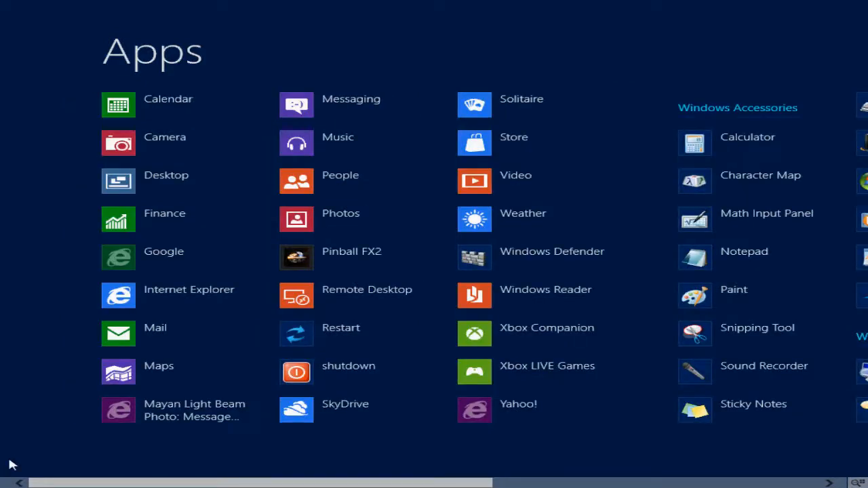
type("note")
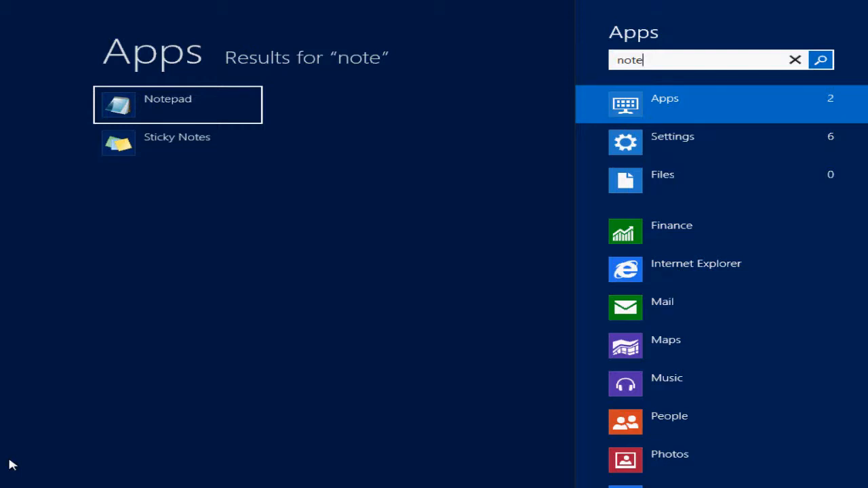
mouse_move(167, 105)
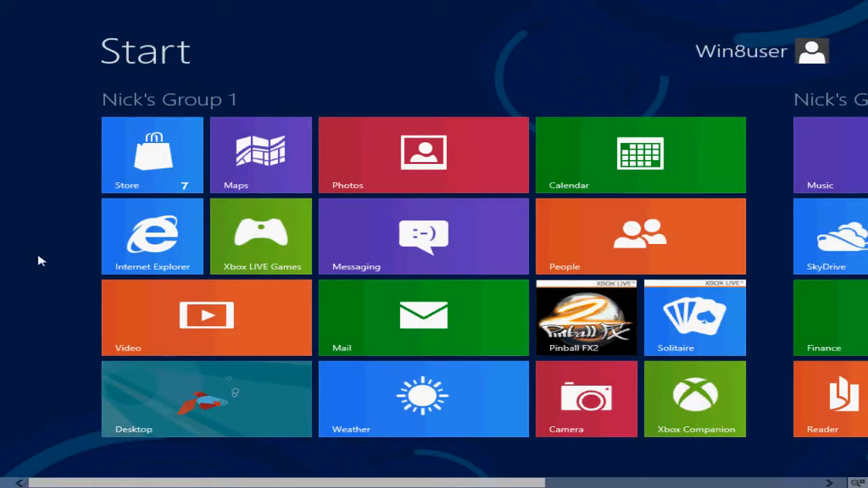
mouse_move(813, 51)
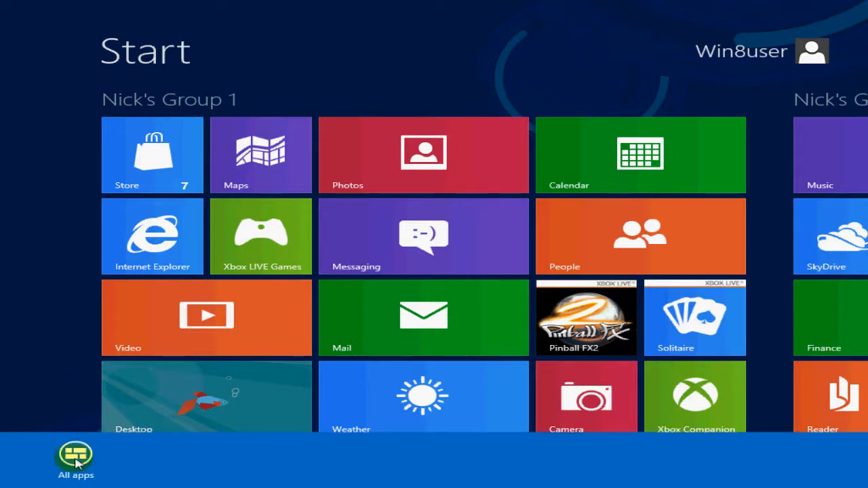
mouse_move(37, 309)
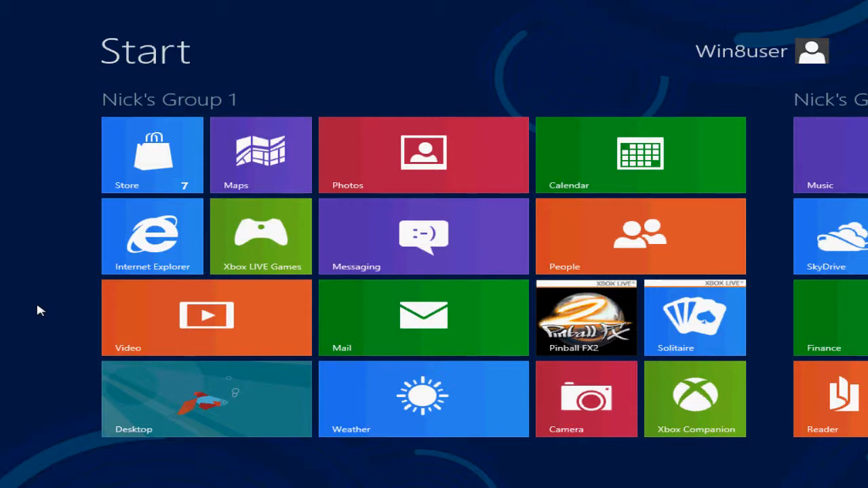
type("note")
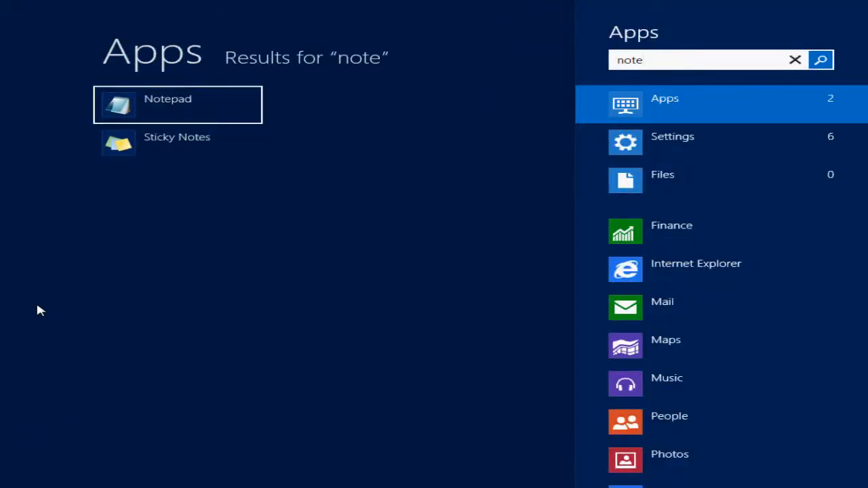
mouse_move(287, 305)
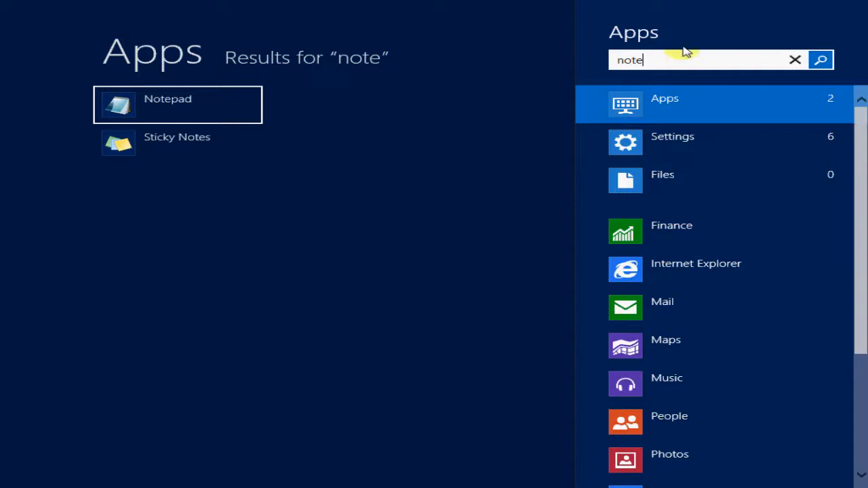
mouse_move(275, 411)
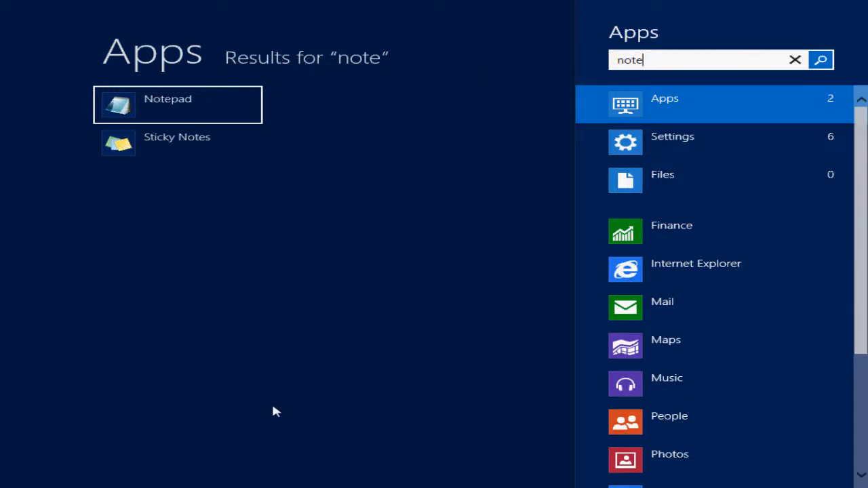
mouse_move(284, 383)
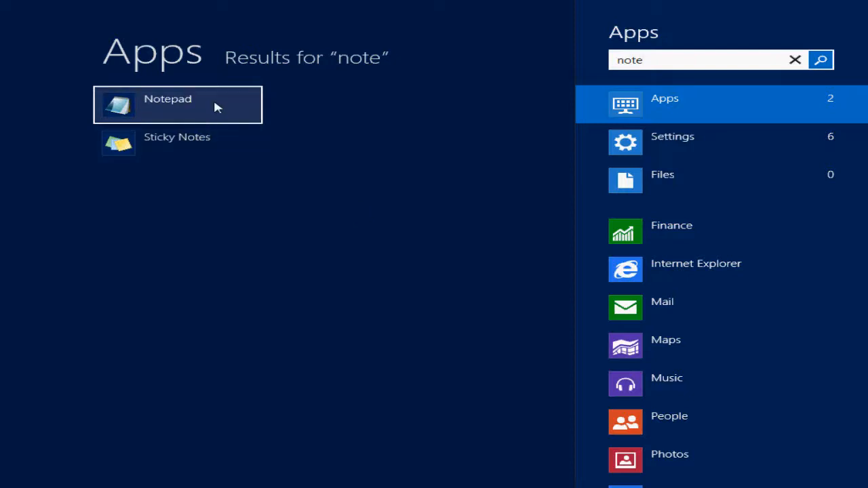
Step: Pin Notepad from the 'note' search results to the Start screen
right_click(178, 105)
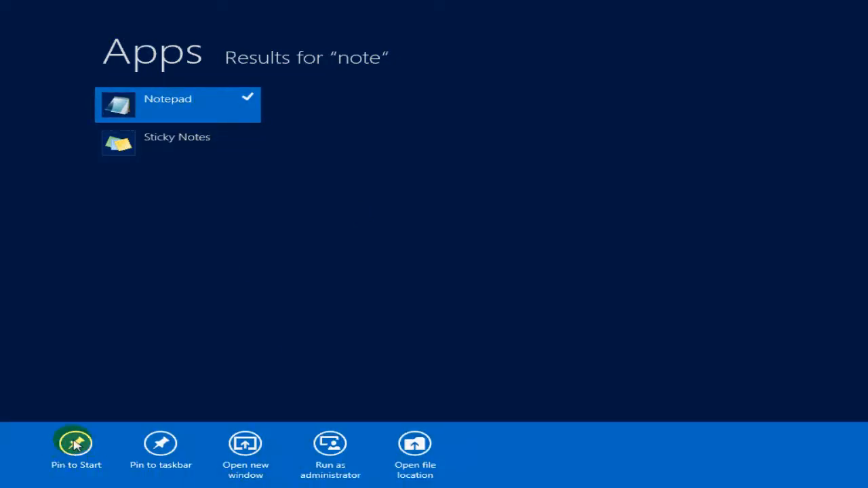
left_click(339, 281)
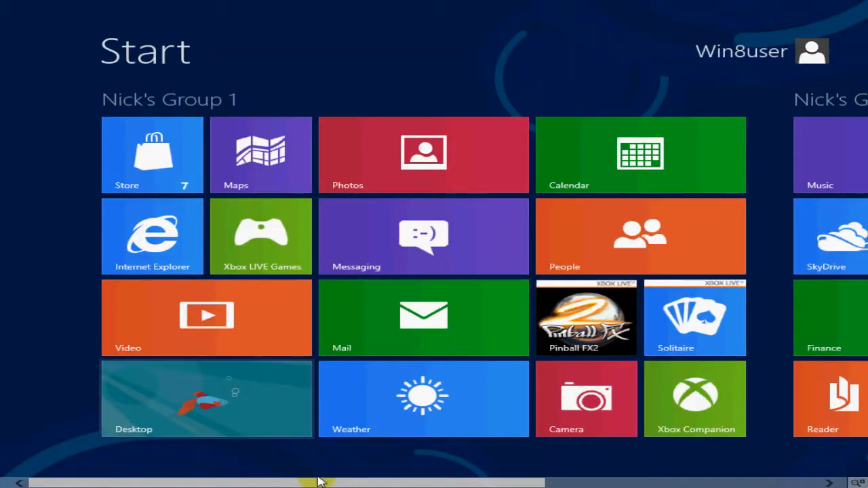
Step: Launch Notepad from its new tile in Nick's Group 2
scroll("right", 3)
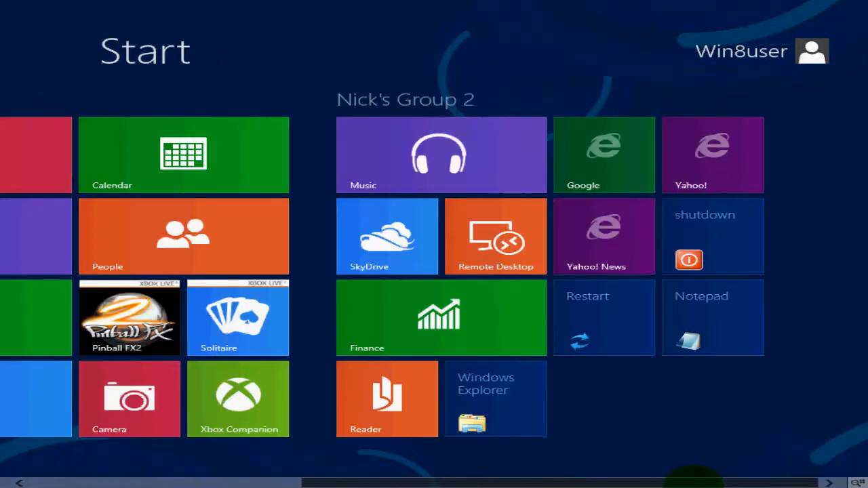
mouse_move(754, 421)
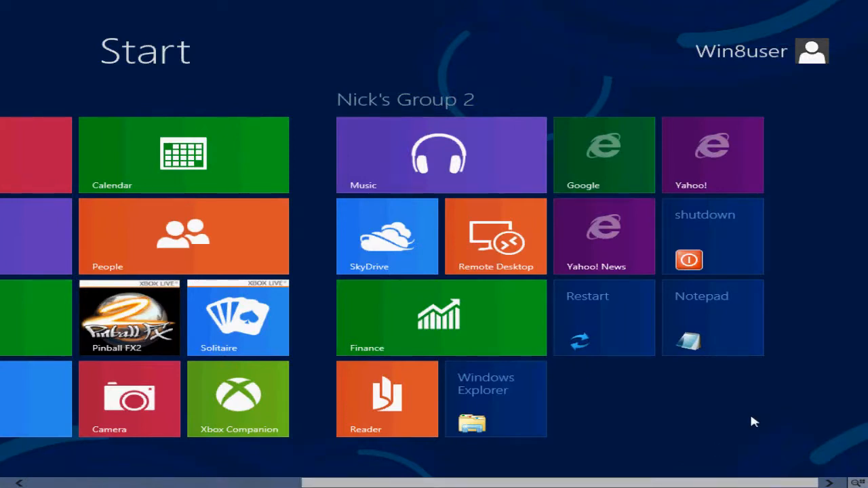
mouse_move(688, 342)
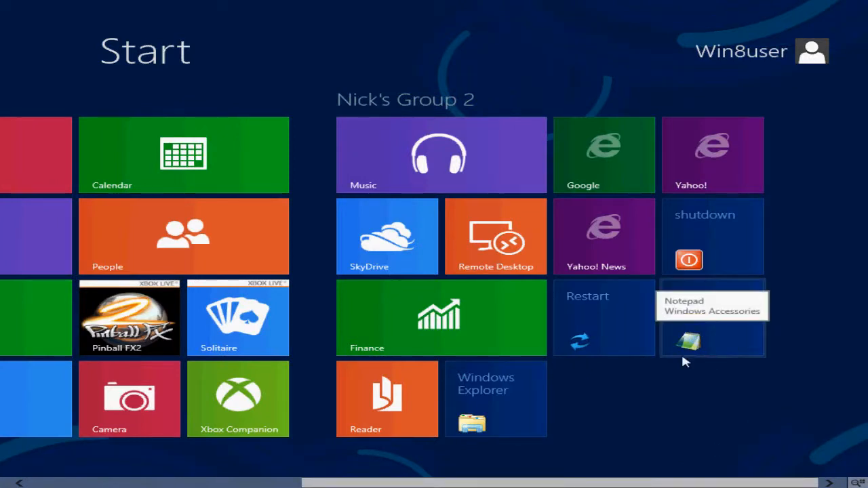
mouse_move(674, 404)
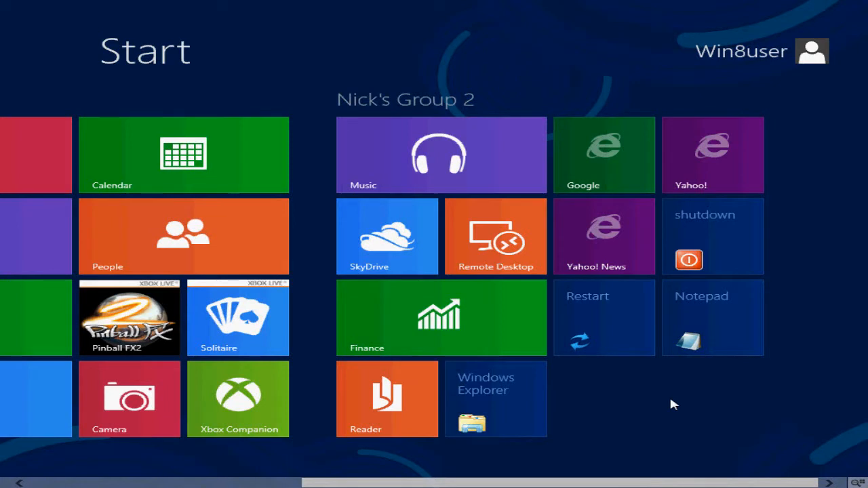
mouse_move(722, 330)
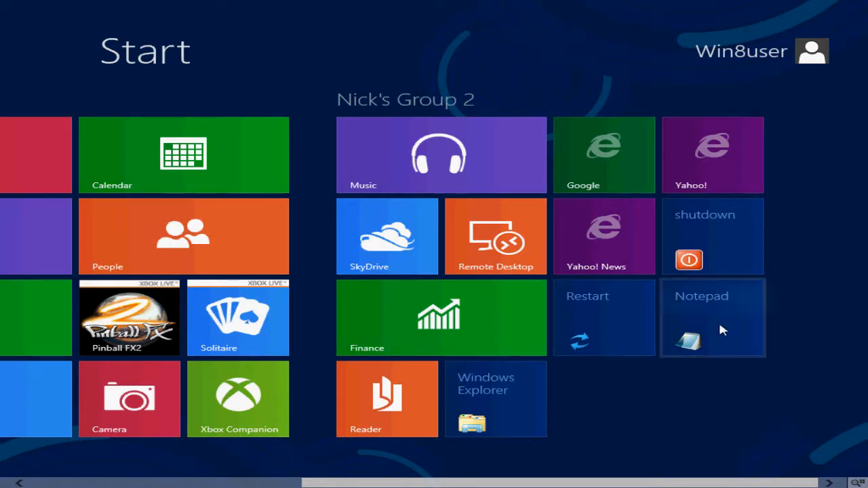
left_click(712, 318)
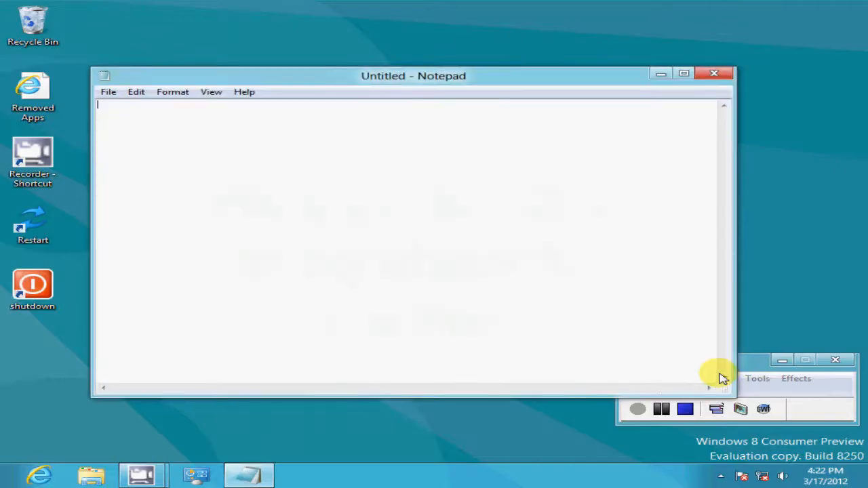